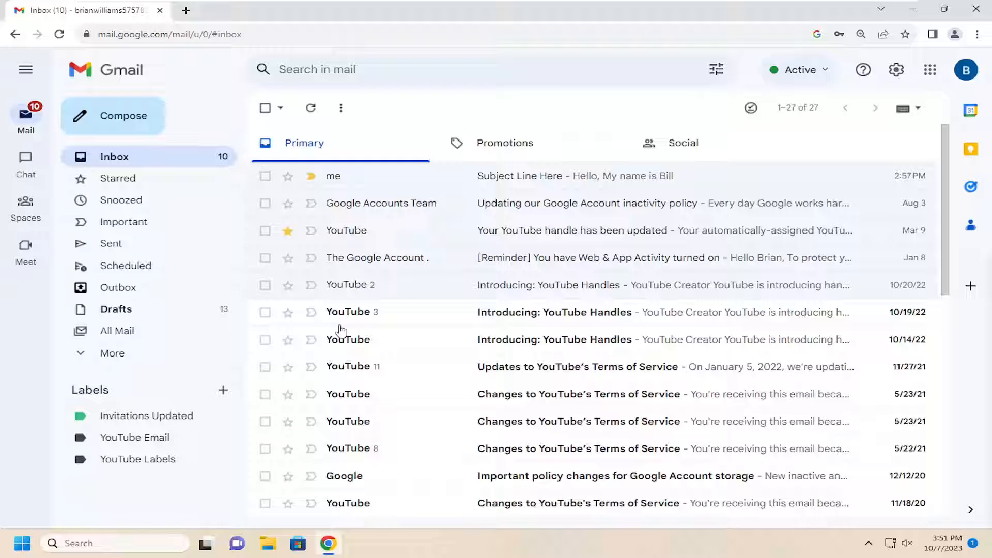
mouse_move(117, 331)
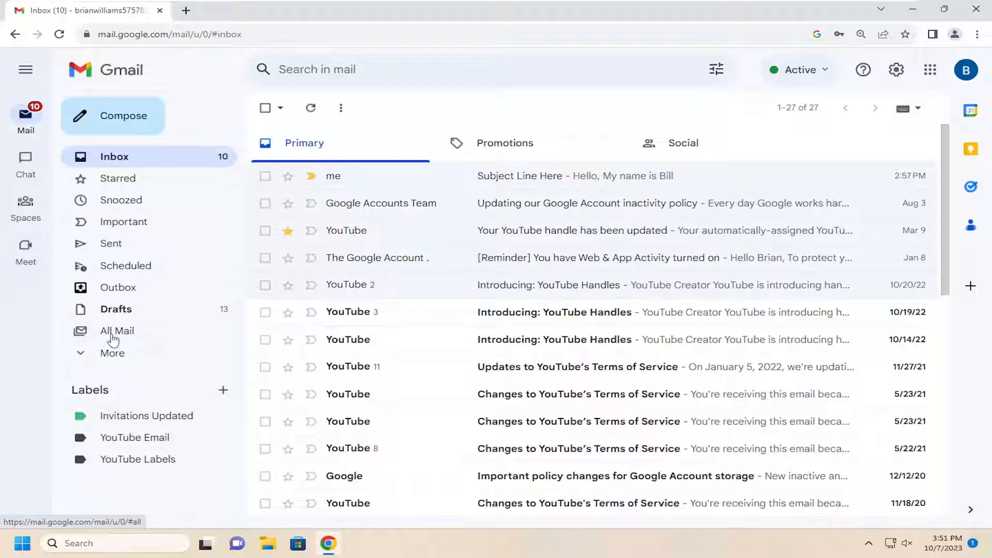
- Browse the All Mail folder, then return to the Inbox
click(117, 331)
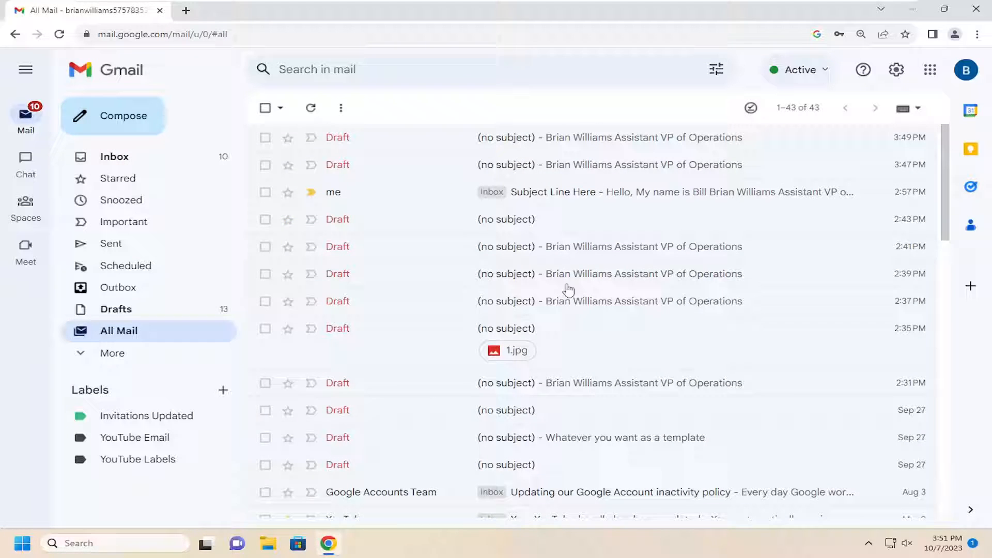
mouse_move(417, 382)
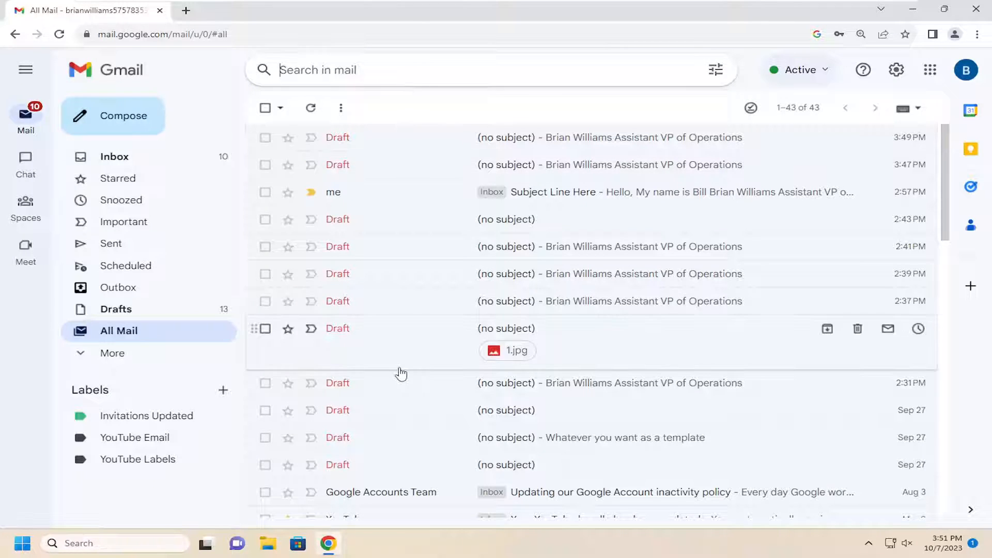
click(114, 157)
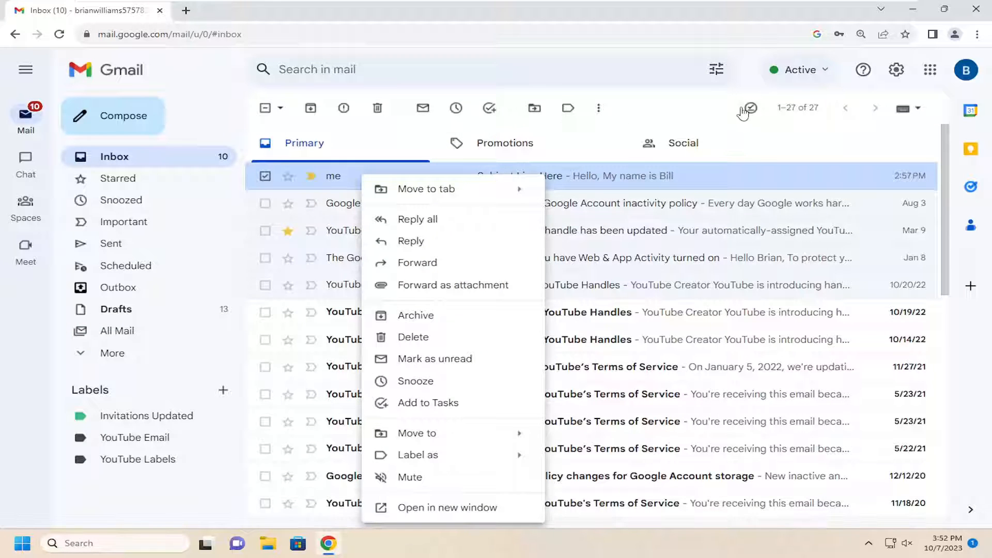
- Archive the 'Subject Line Here' email from its right-click actions
click(304, 142)
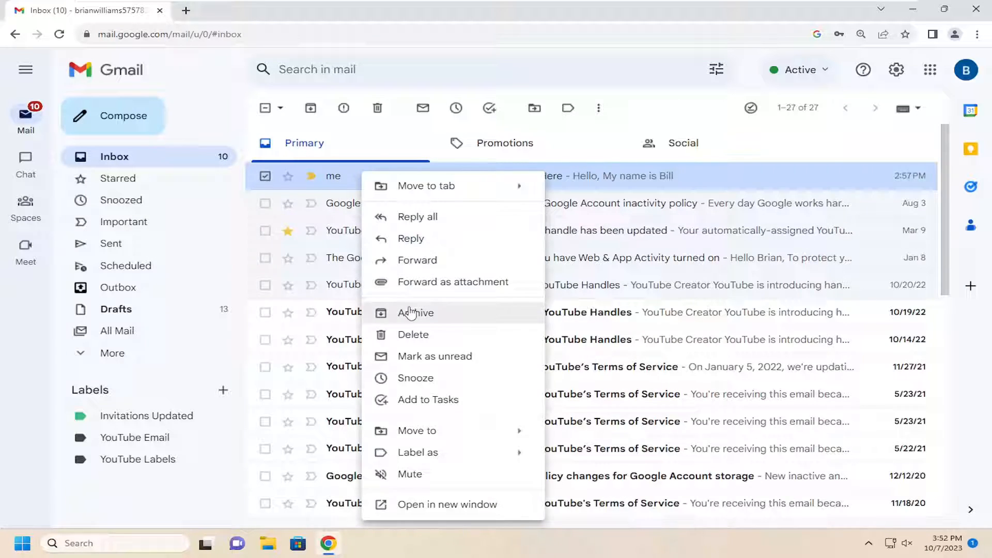
click(416, 312)
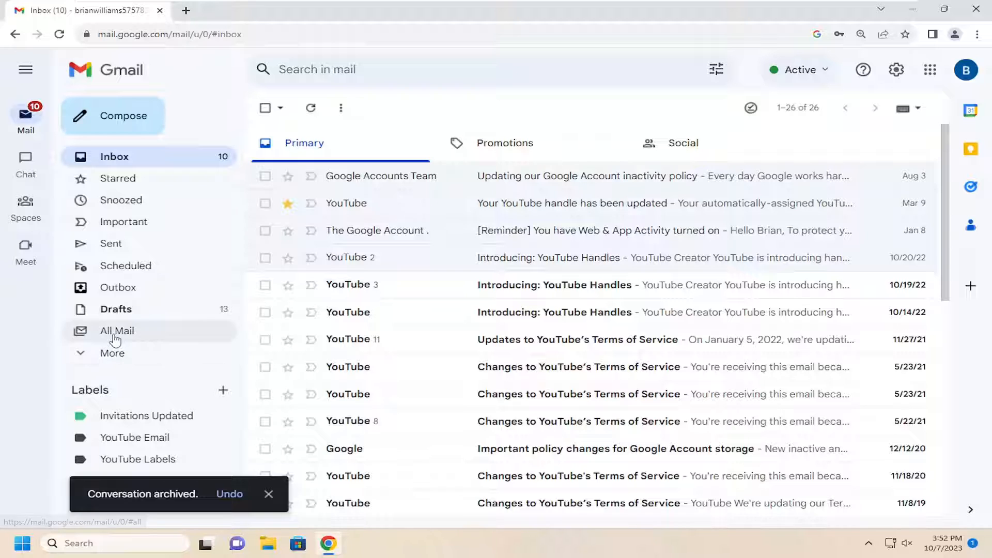
click(117, 331)
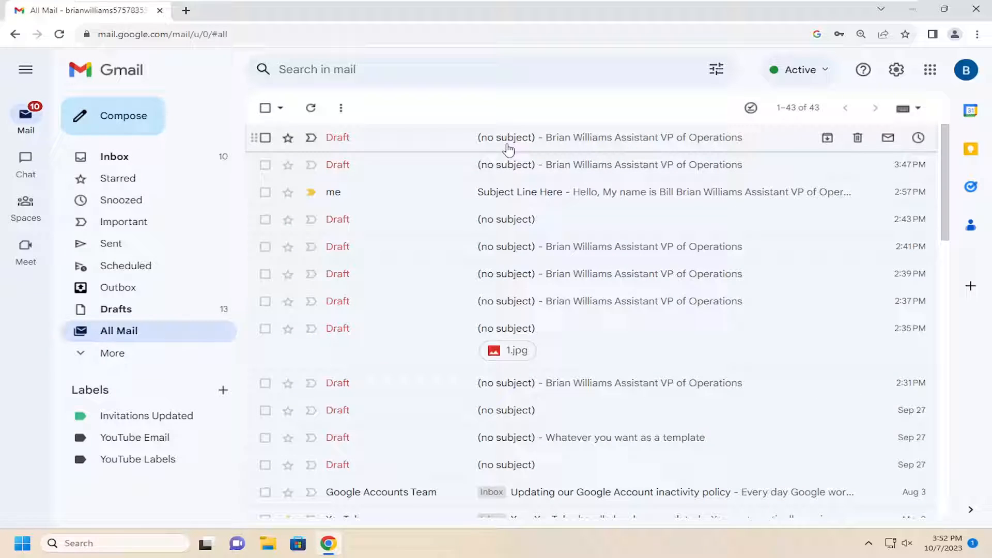
click(113, 156)
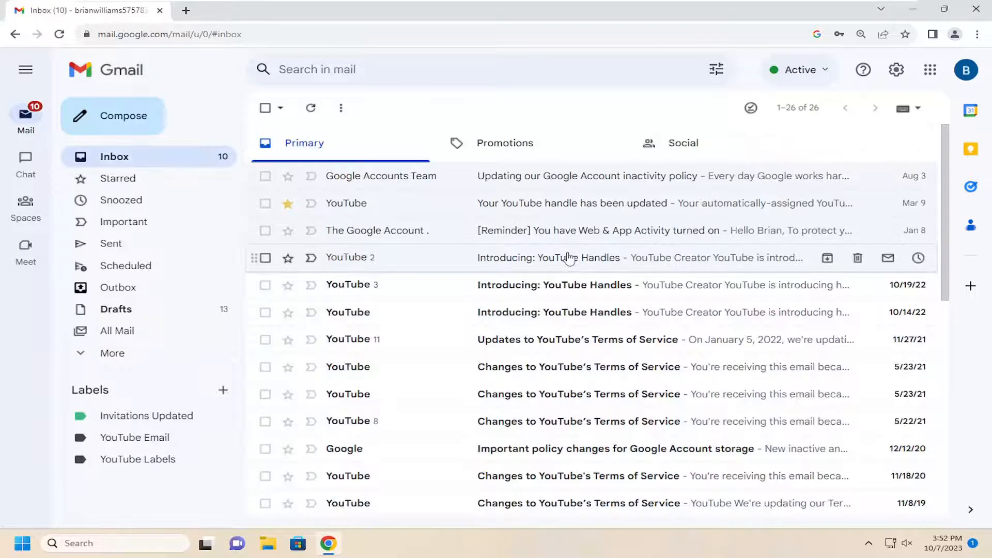